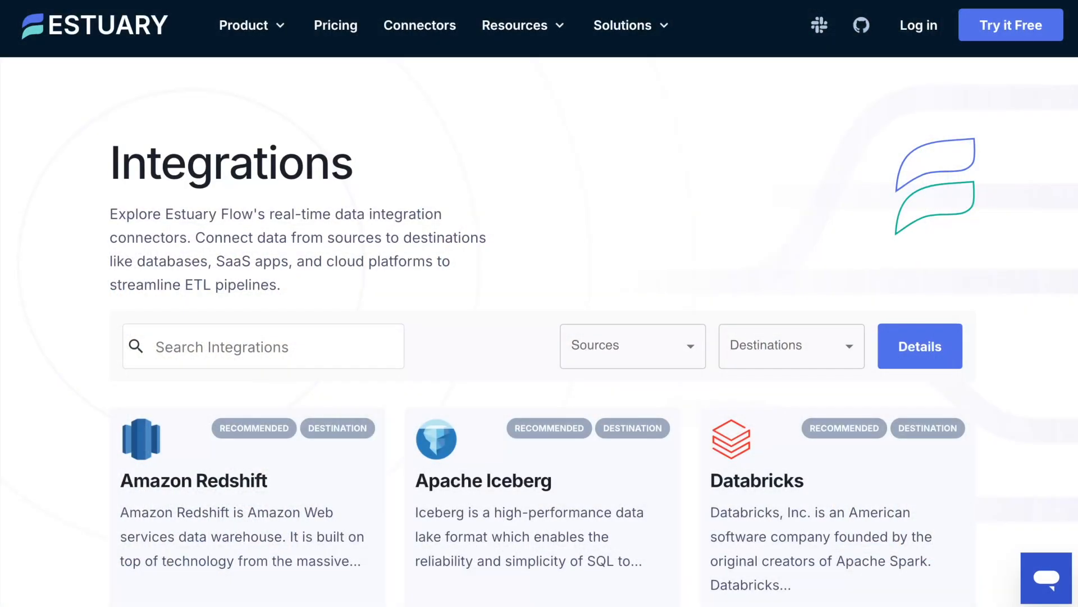
Step: Scroll through the connector cards in the Estuary Integrations catalog
scroll("down", 3)
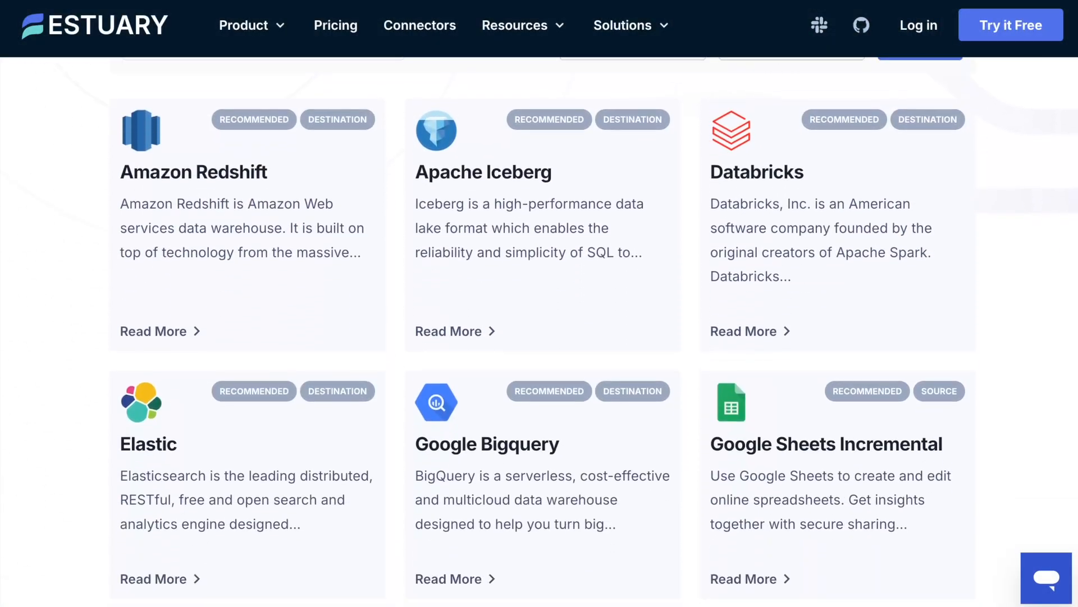
scroll("down", 3)
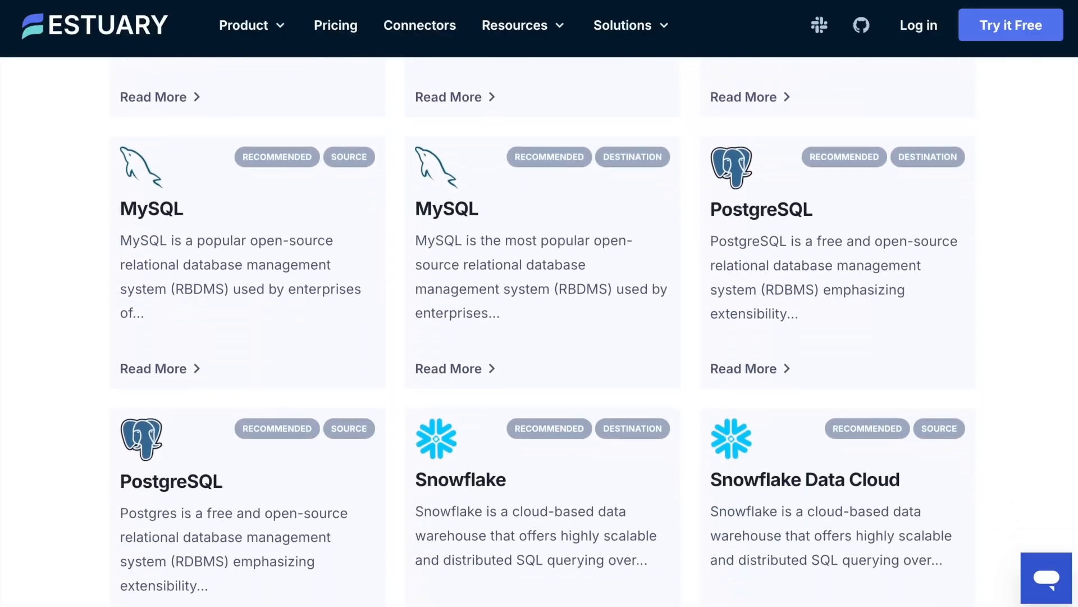
scroll("down", 3)
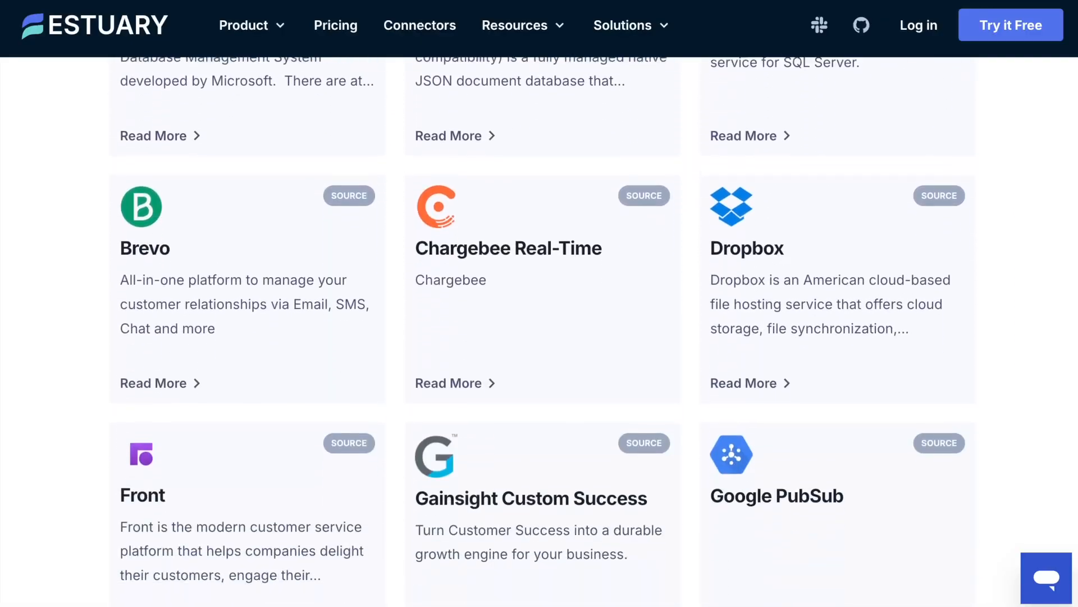
scroll("down", 3)
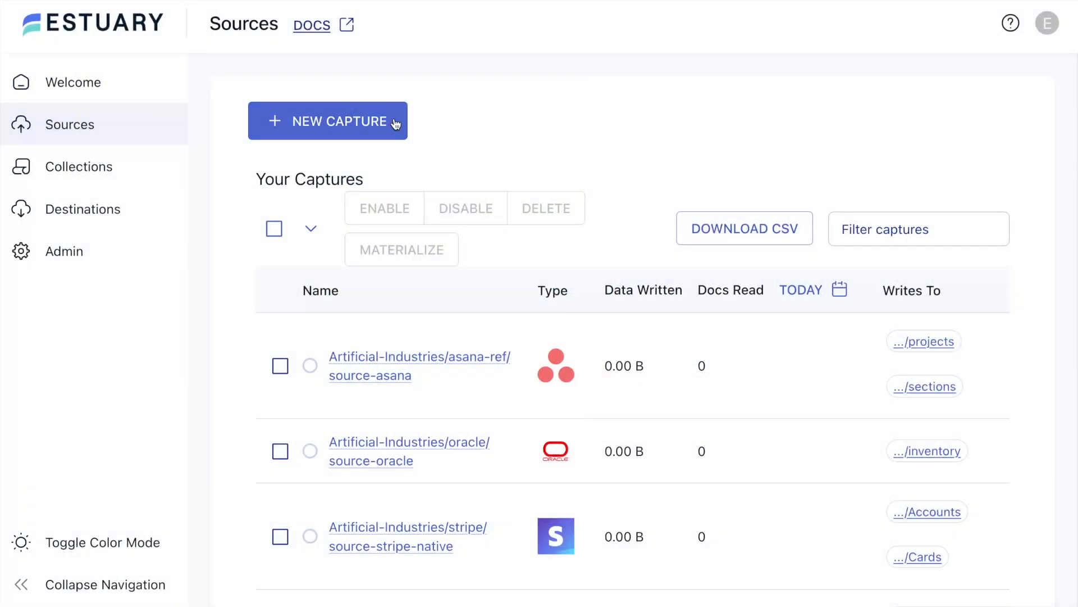
Step: Create a MongoDB capture named 'overview' with address mongodb+srv://artificial-industries.zoewb.mongodb.net/
left_click(327, 120)
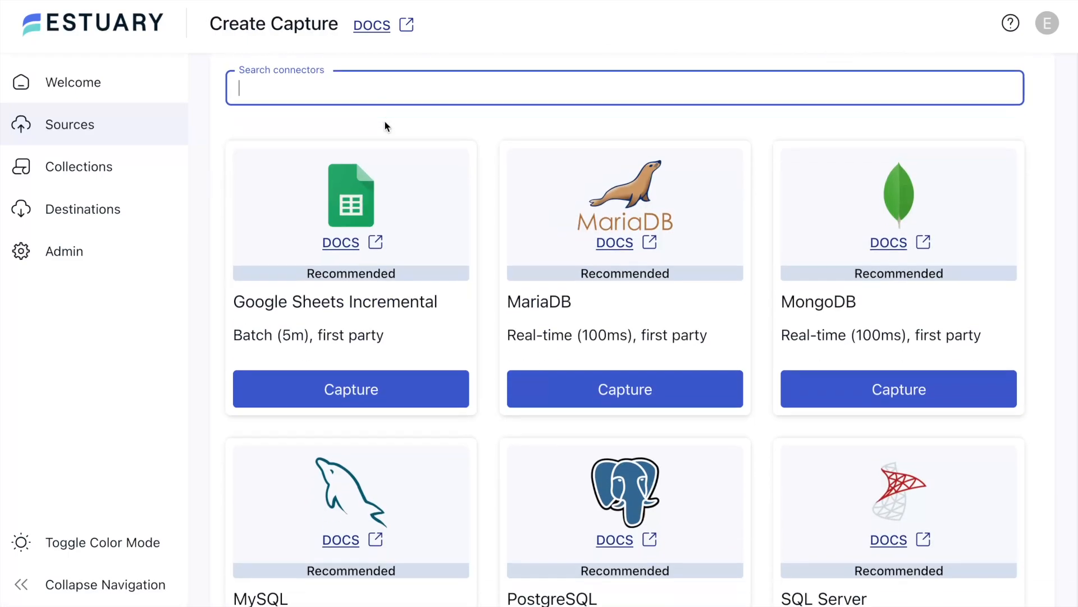
scroll("down", 3)
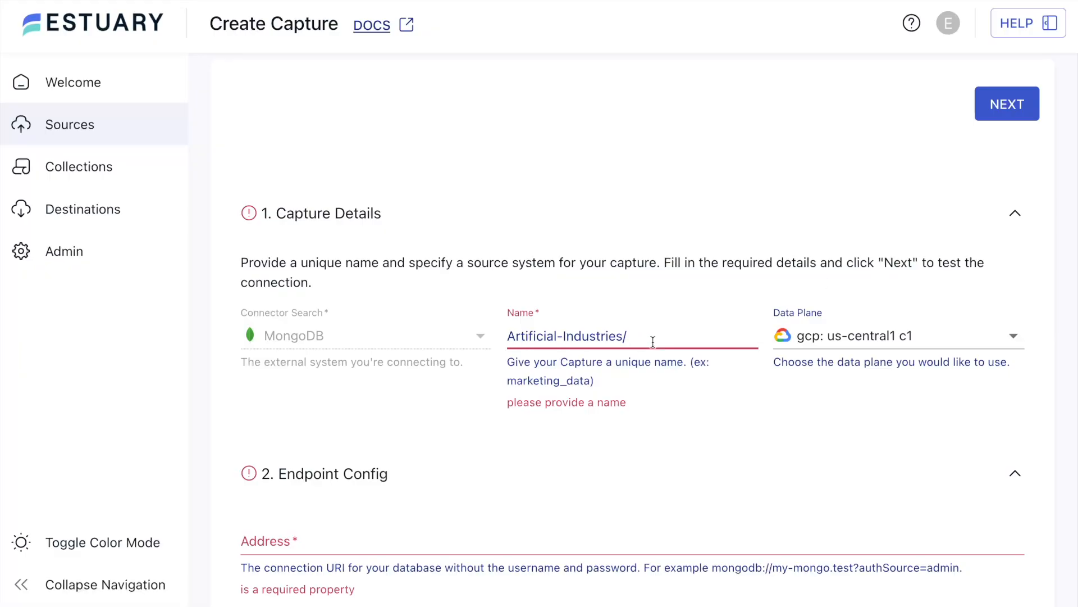
type("overview")
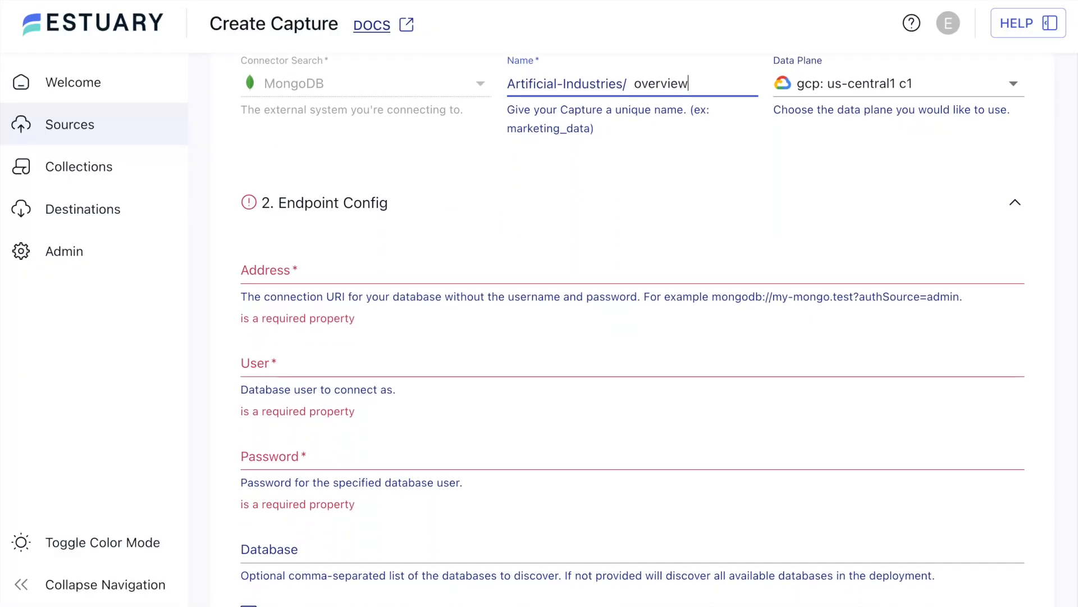
type("mongodb+srv://artificial-industries.zoewb.mongodb.net/")
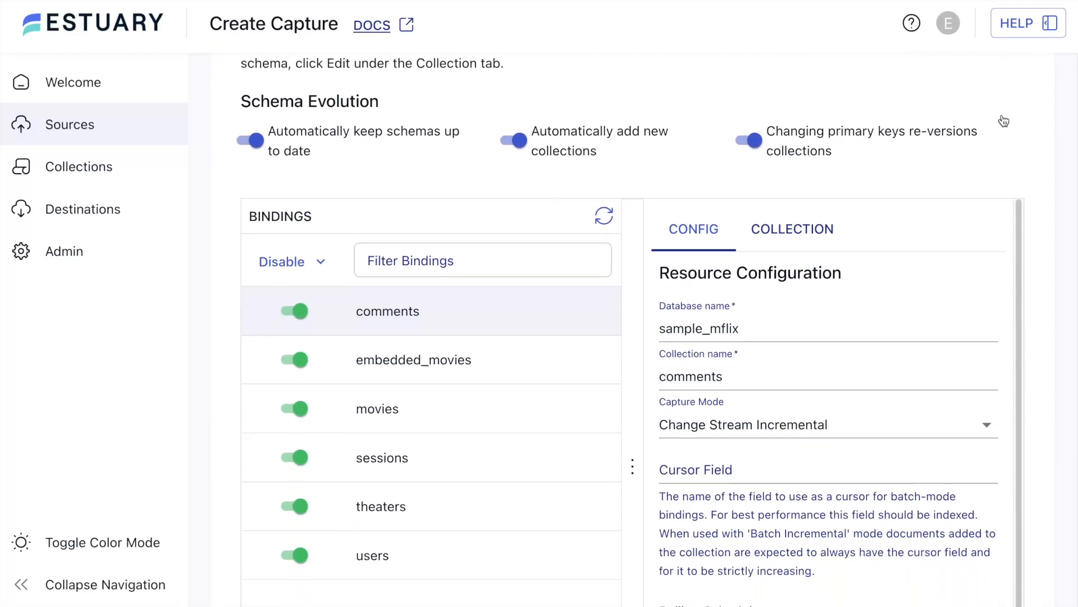
Step: Check the overview/sample_mflix collections receiving documents, then go to Destinations
scroll("down", 3)
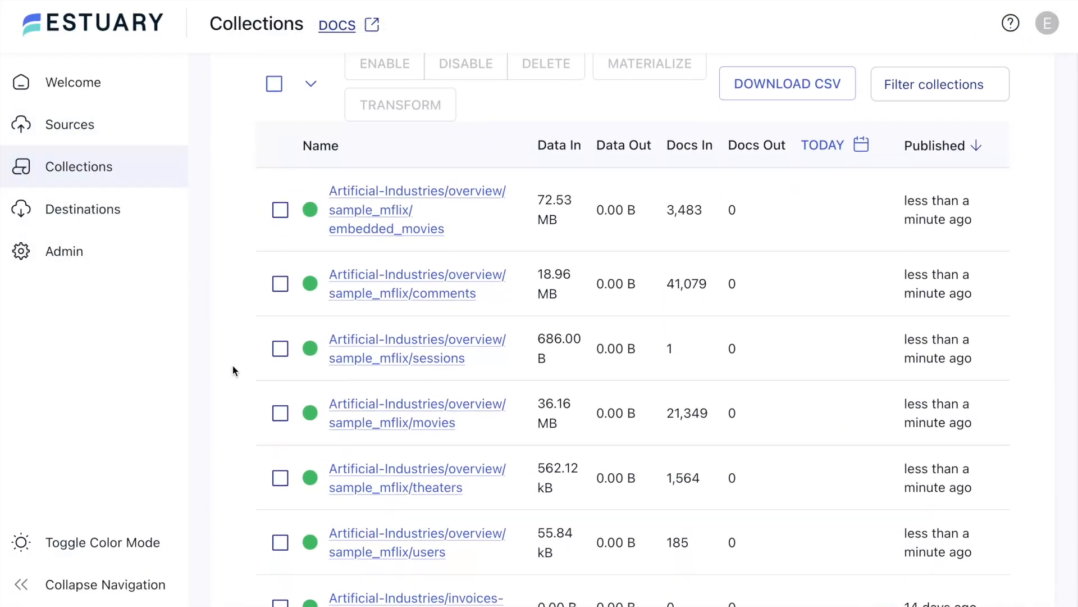
scroll("down", 3)
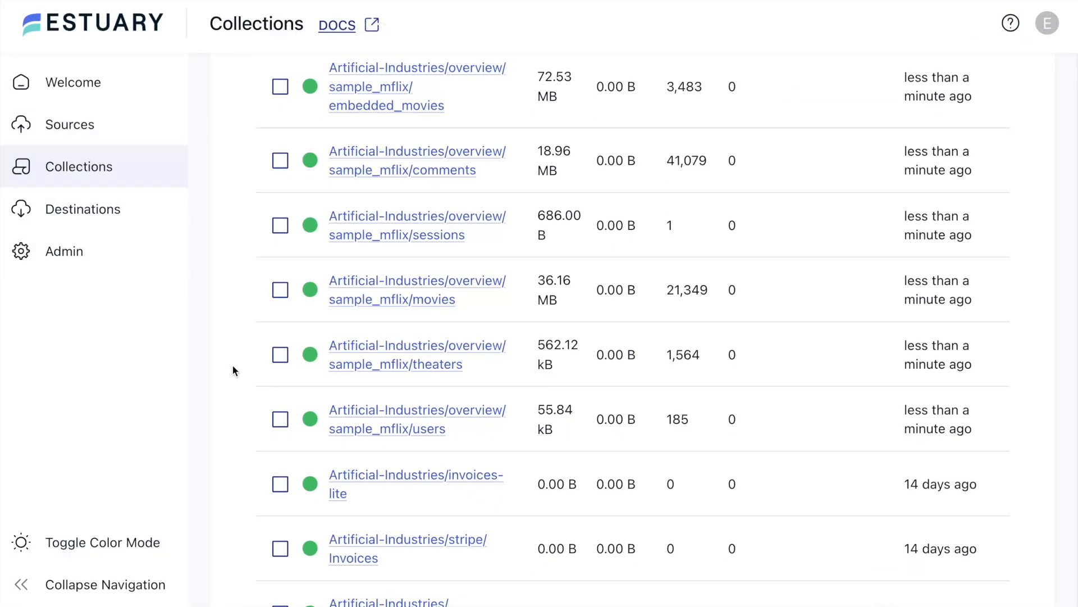
left_click(83, 208)
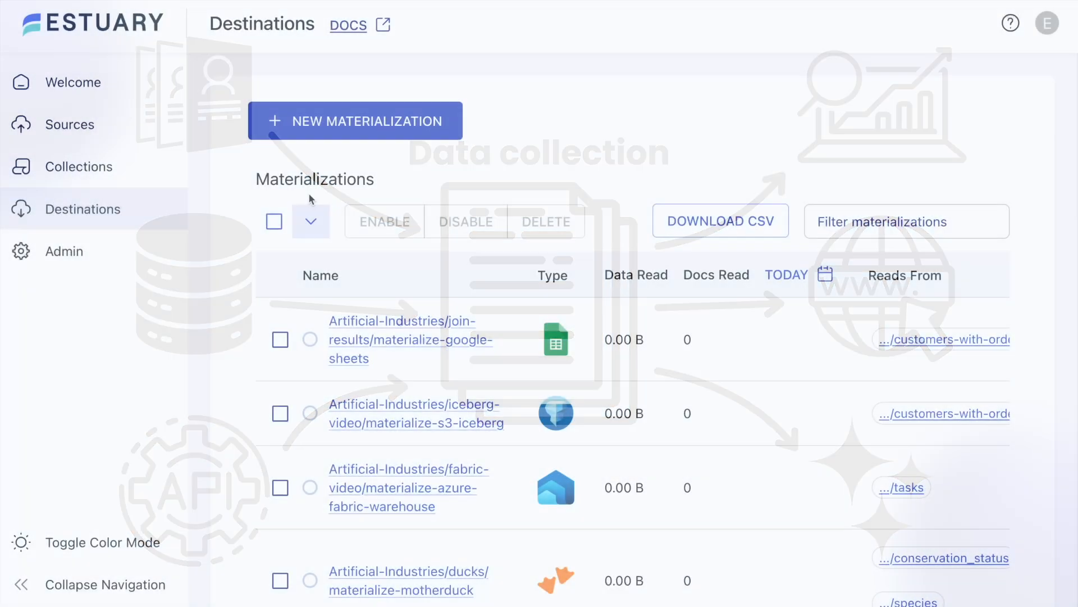
Step: Begin a new Snowflake materialization named 'overview' and reach its Endpoint Config
left_click(354, 120)
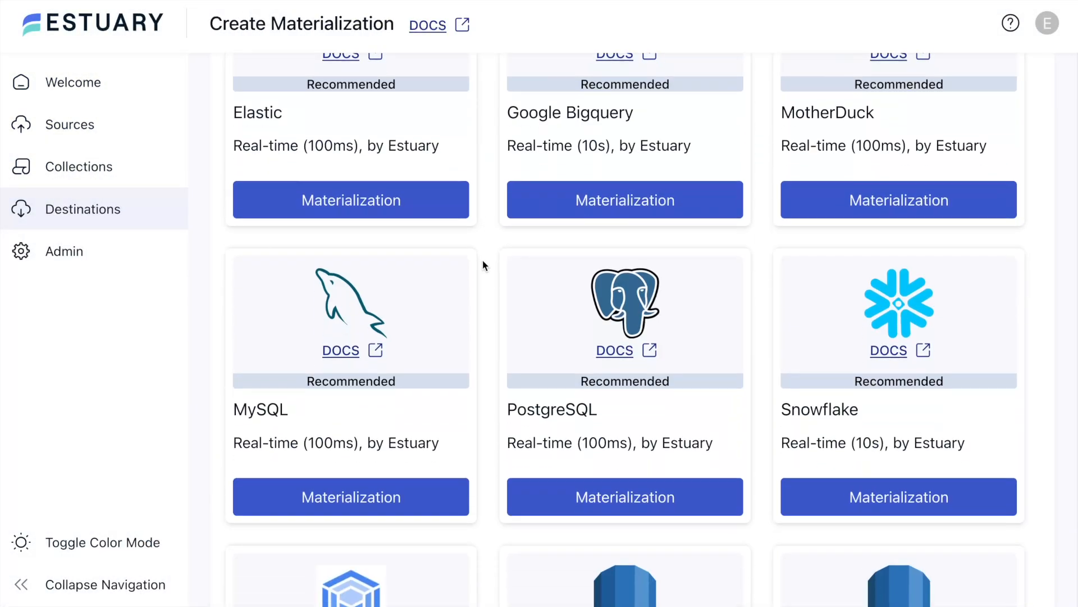
left_click(898, 497)
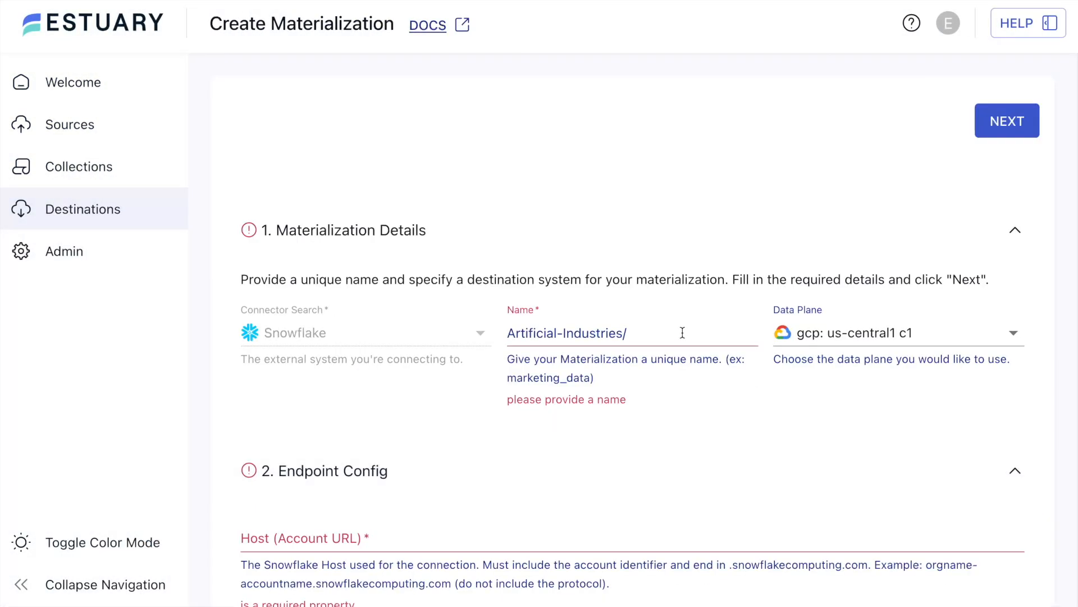
type("overview")
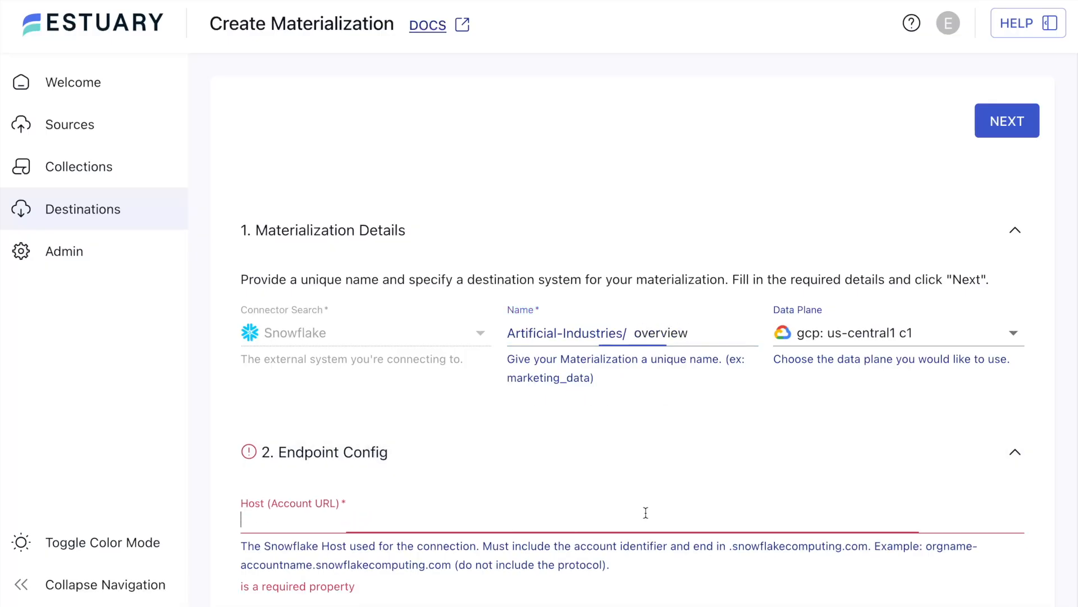
scroll("down", 3)
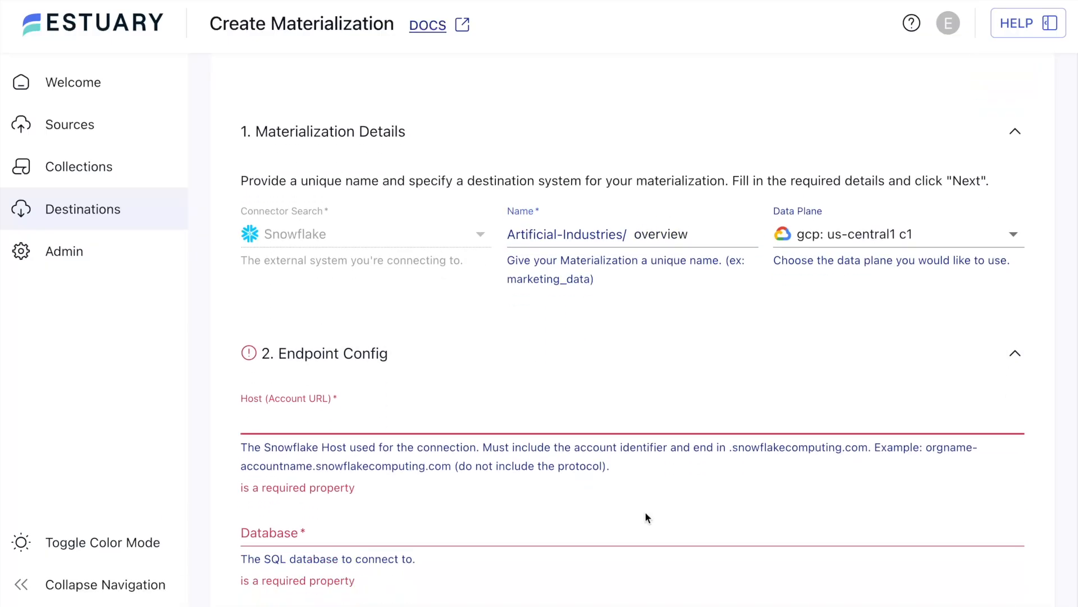